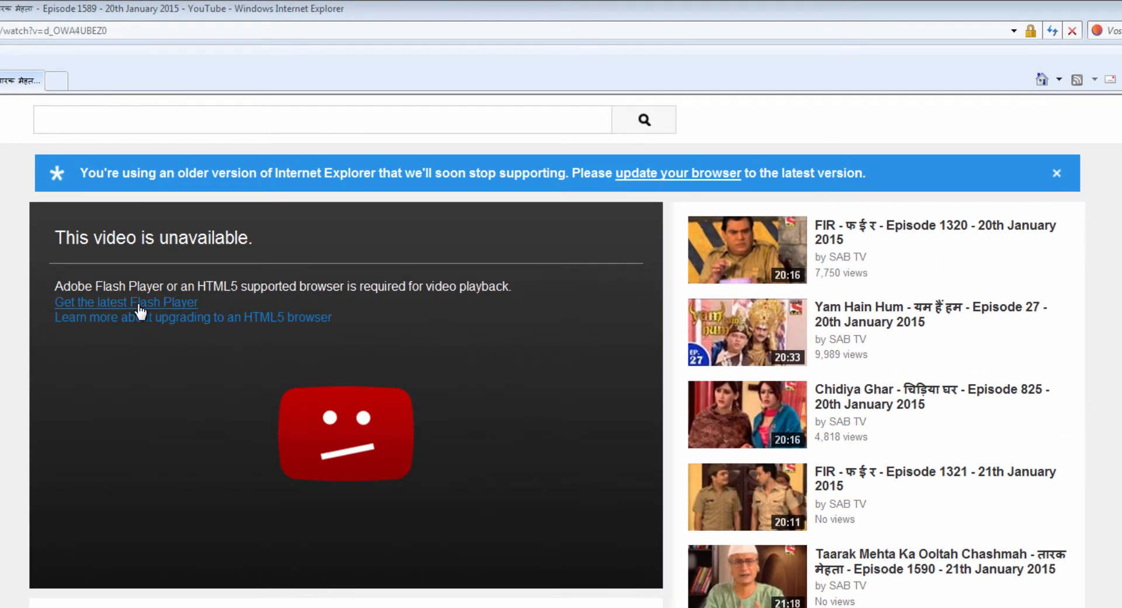
mouse_move(617, 303)
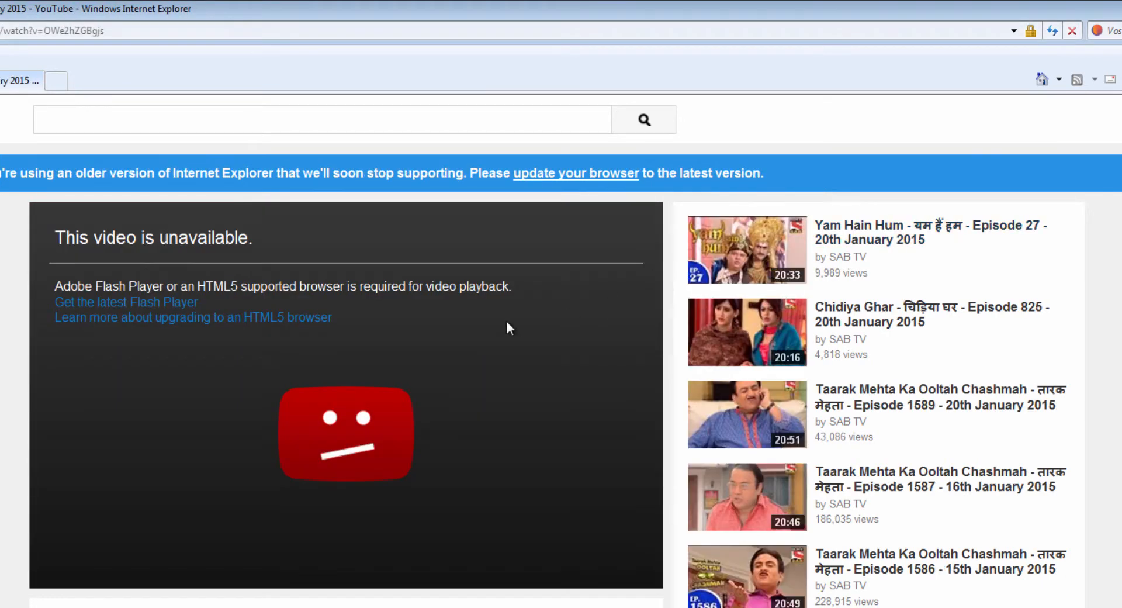
mouse_move(181, 316)
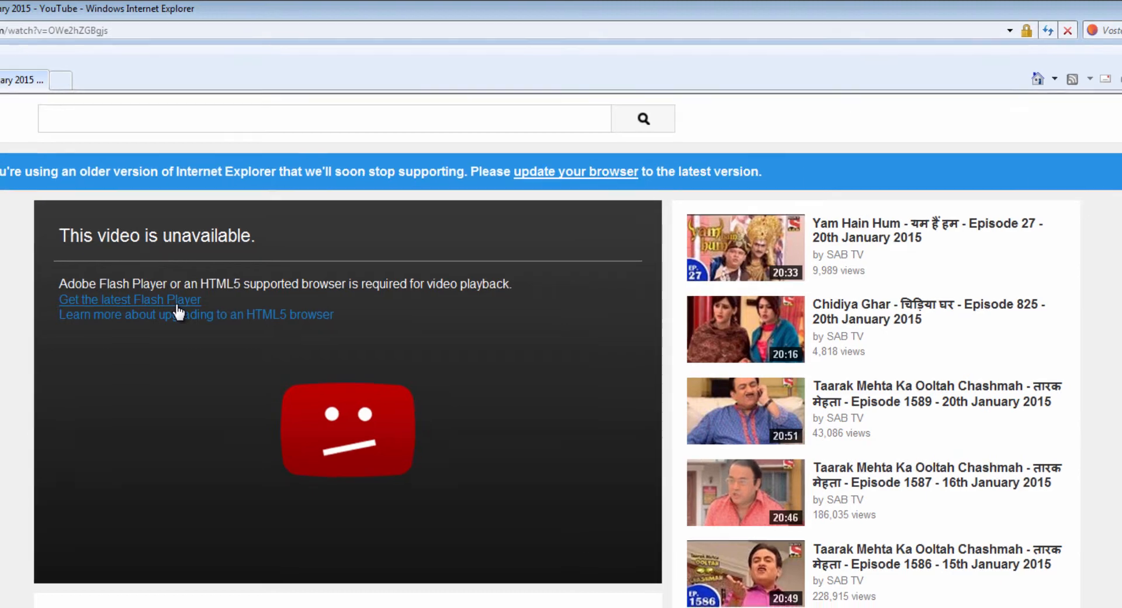
Step: Follow the 'Get the latest Flash Player' link from the YouTube video error message
left_click(130, 299)
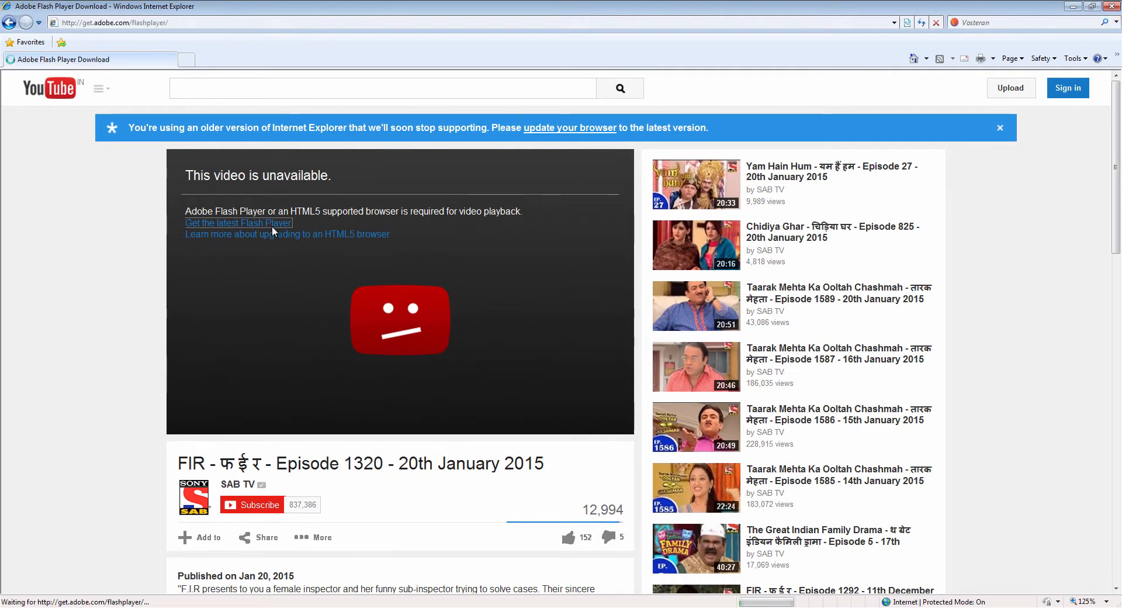
Step: Start the Flash Player download with 'Install now' on Adobe's step 1 page
left_click(239, 222)
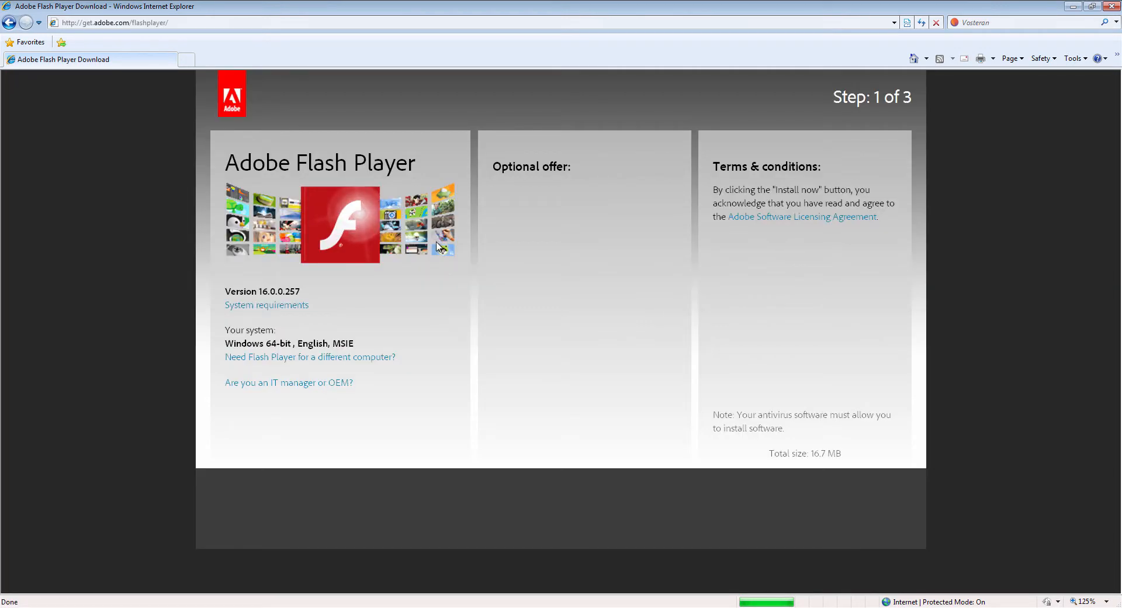
mouse_move(381, 193)
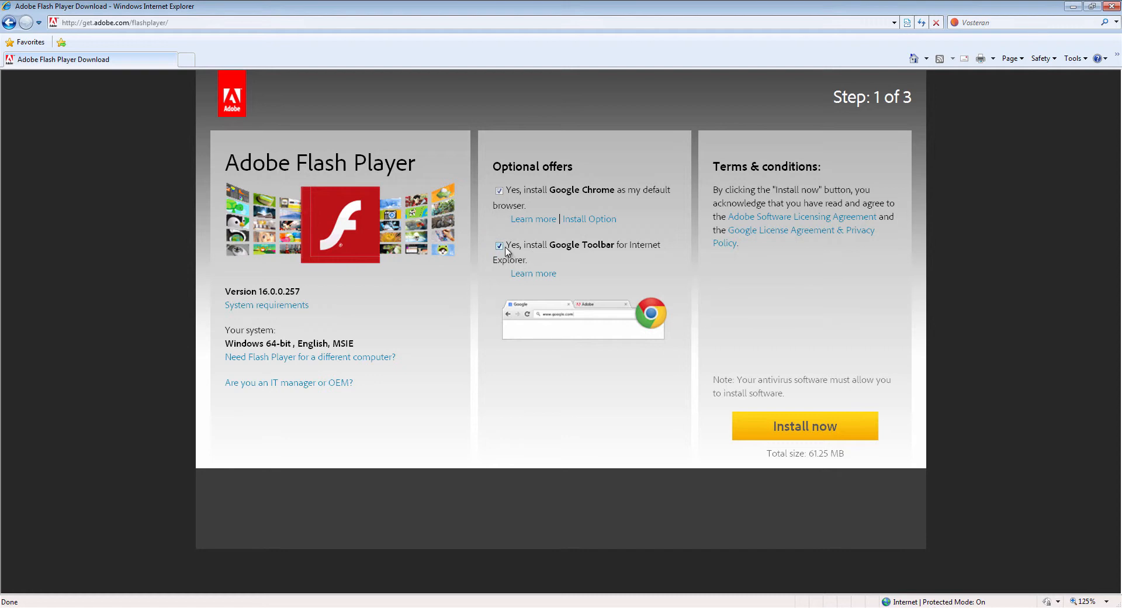
mouse_move(772, 383)
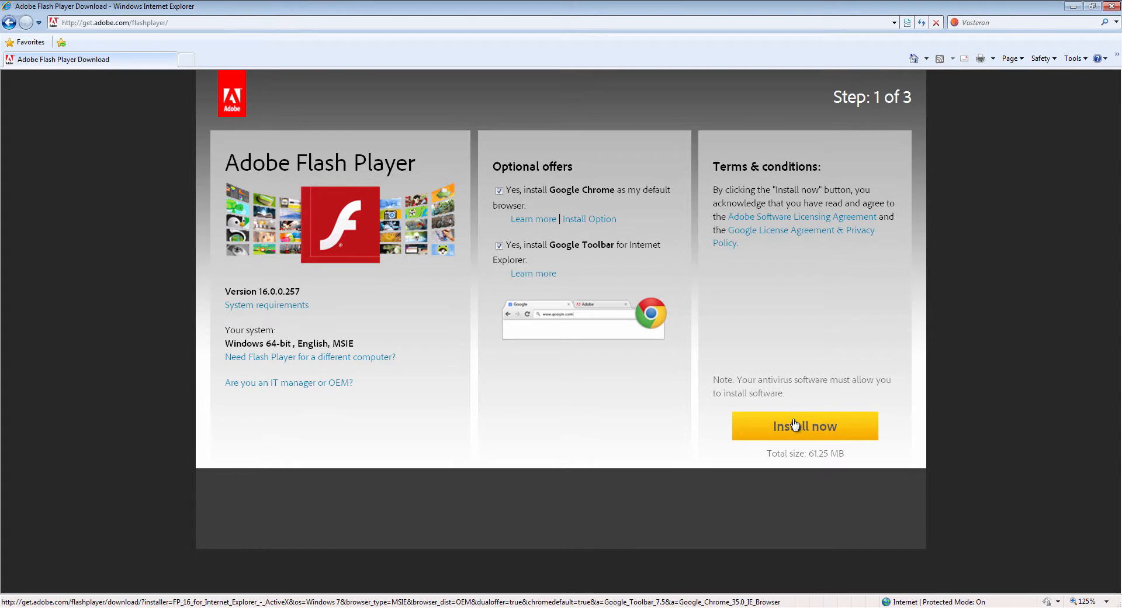
left_click(804, 426)
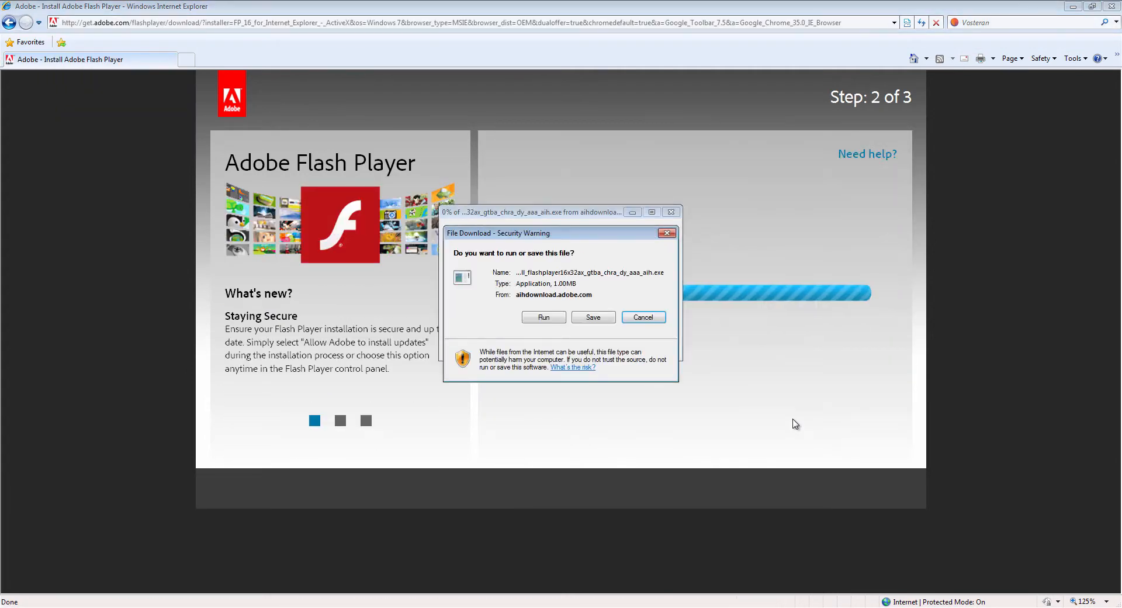
mouse_move(533, 265)
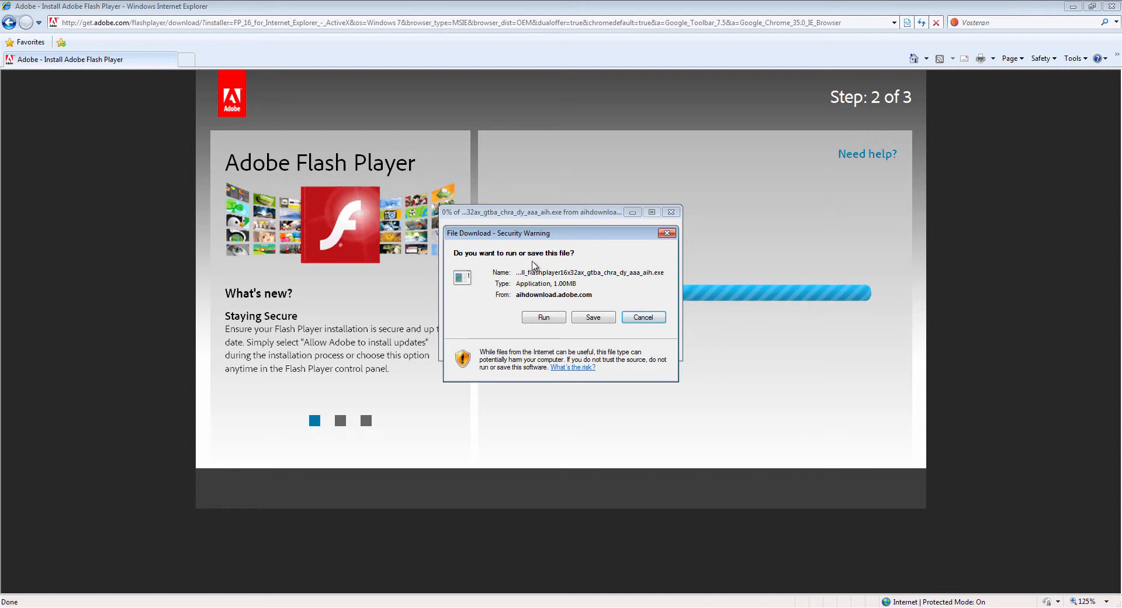
mouse_move(566, 300)
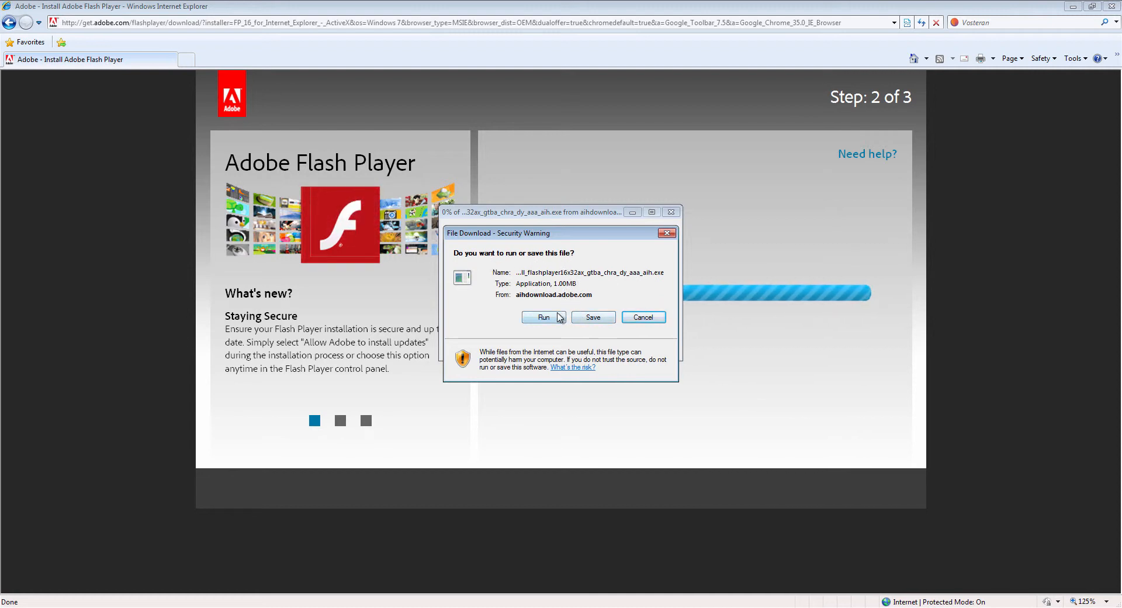
mouse_move(592, 317)
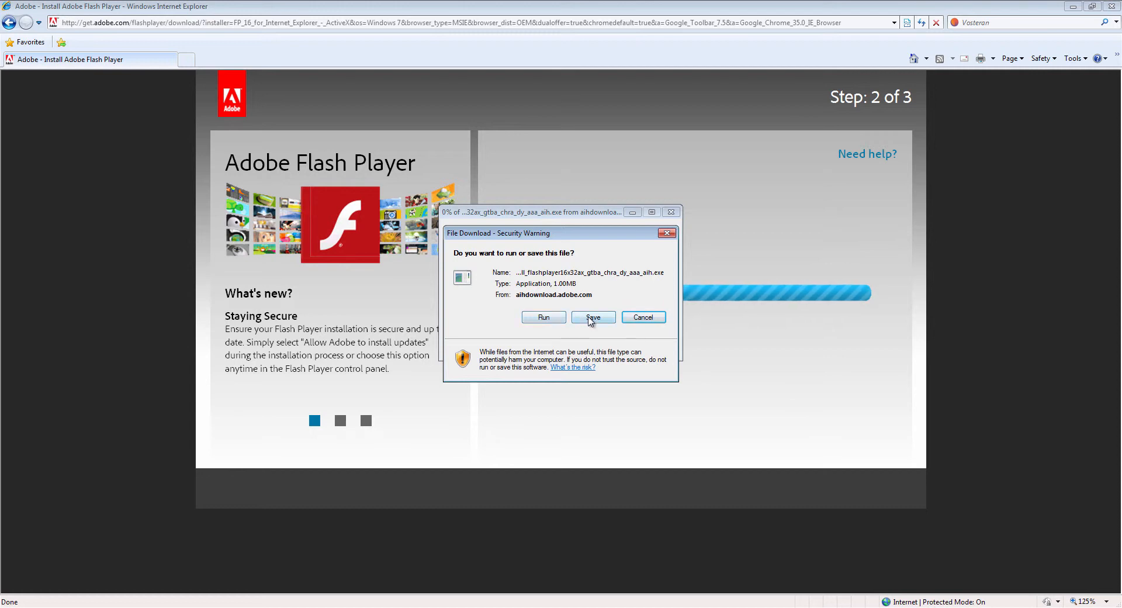
Step: Save the Flash Player installer into the Downloads folder
left_click(592, 316)
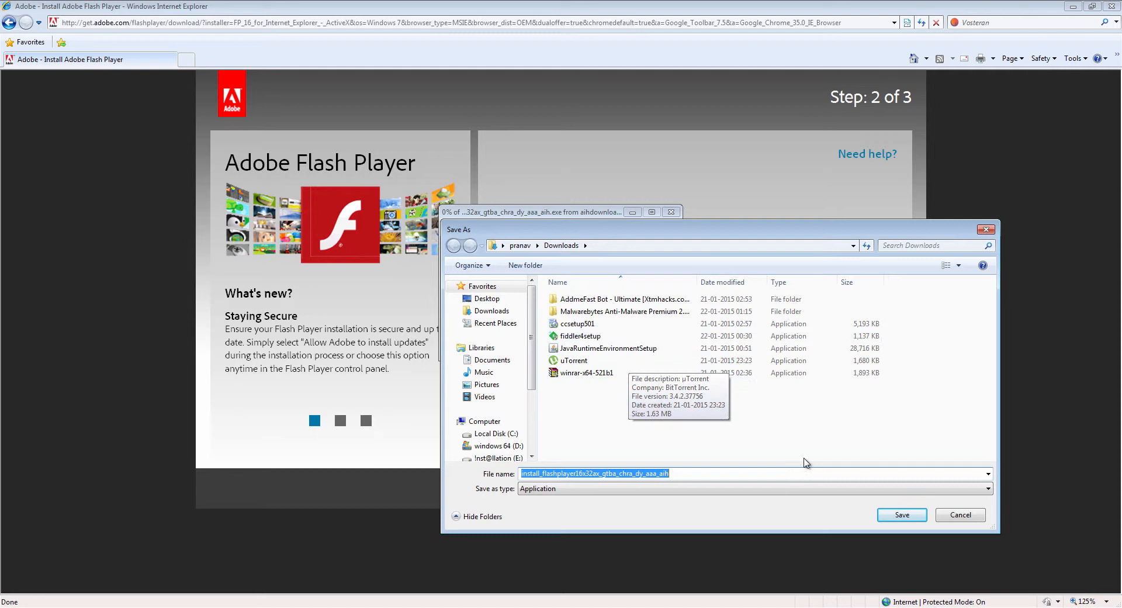
left_click(901, 514)
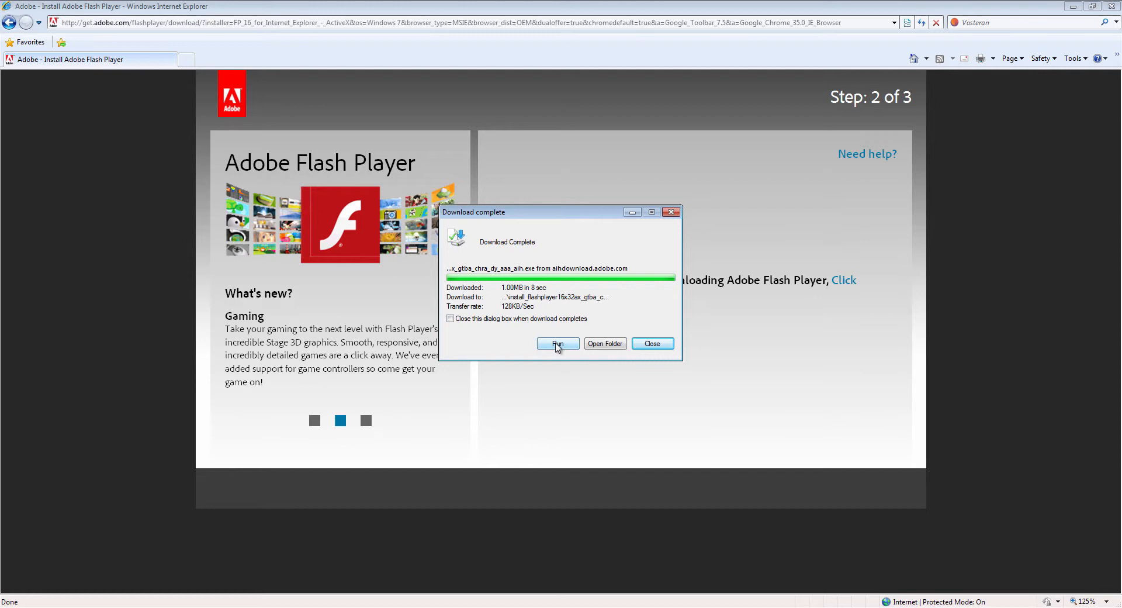
Step: Run the downloaded installer and allow it past the security warning
left_click(558, 344)
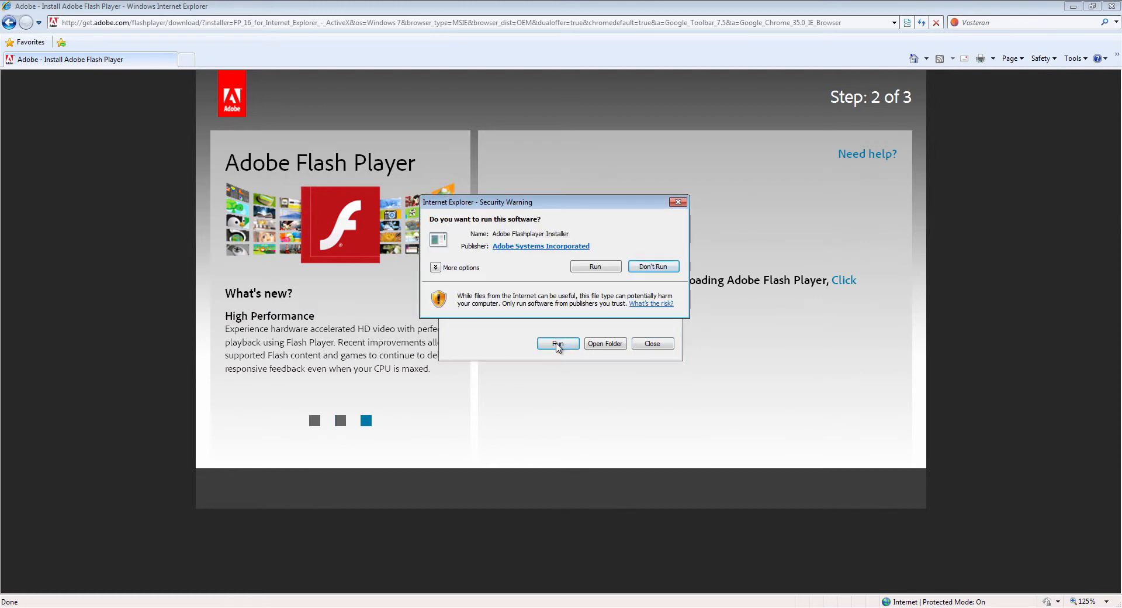
mouse_move(594, 267)
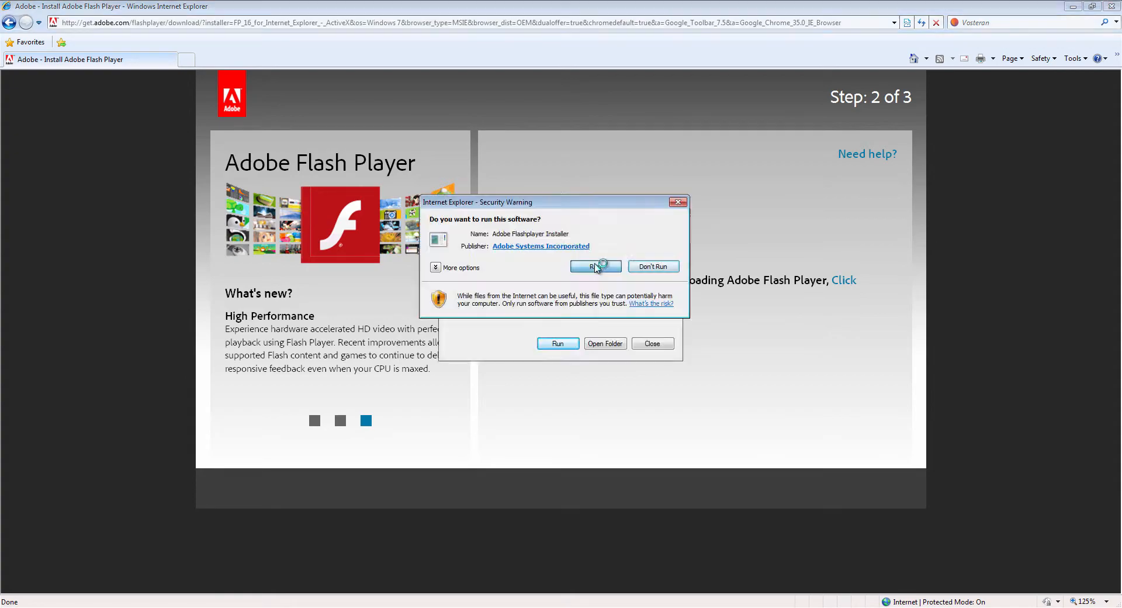
left_click(596, 267)
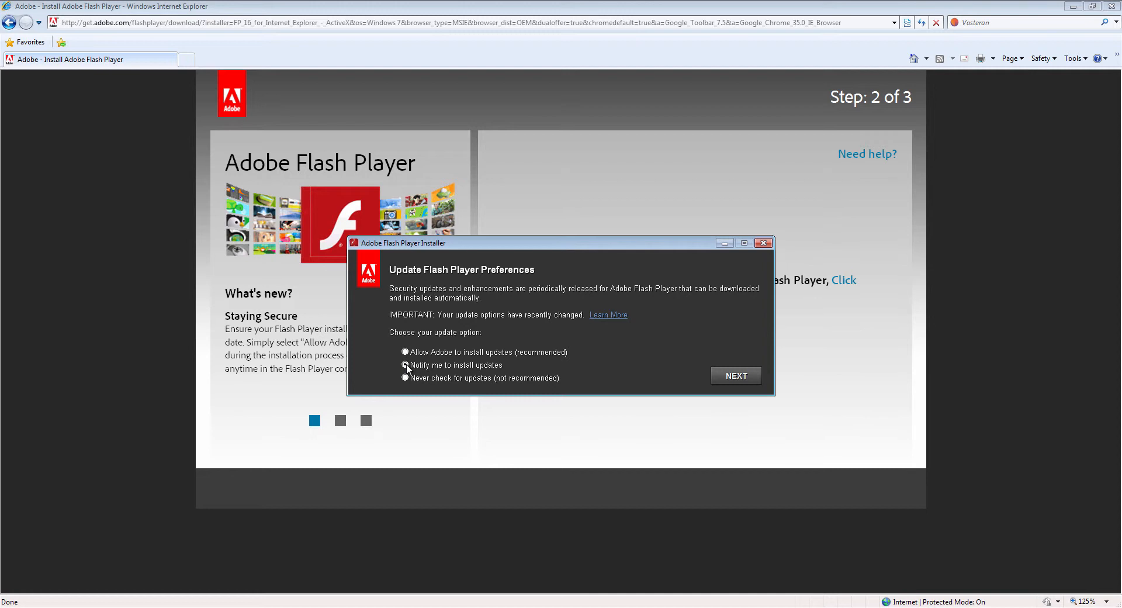
Step: Install Flash Player with 'notify me before installing updates' chosen and finish the installer
left_click(406, 365)
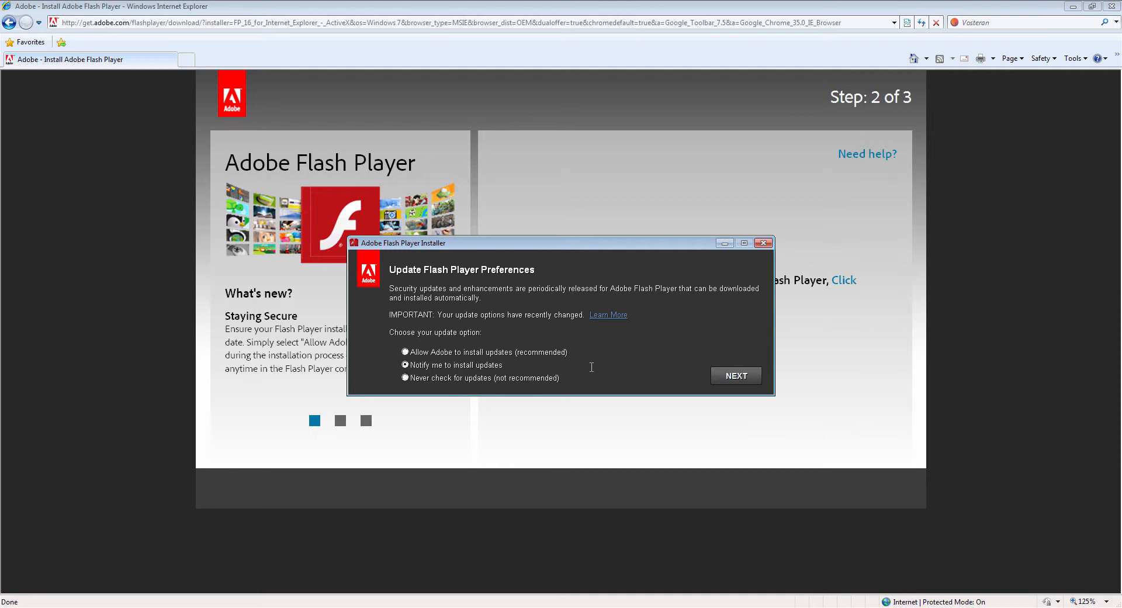
left_click(735, 375)
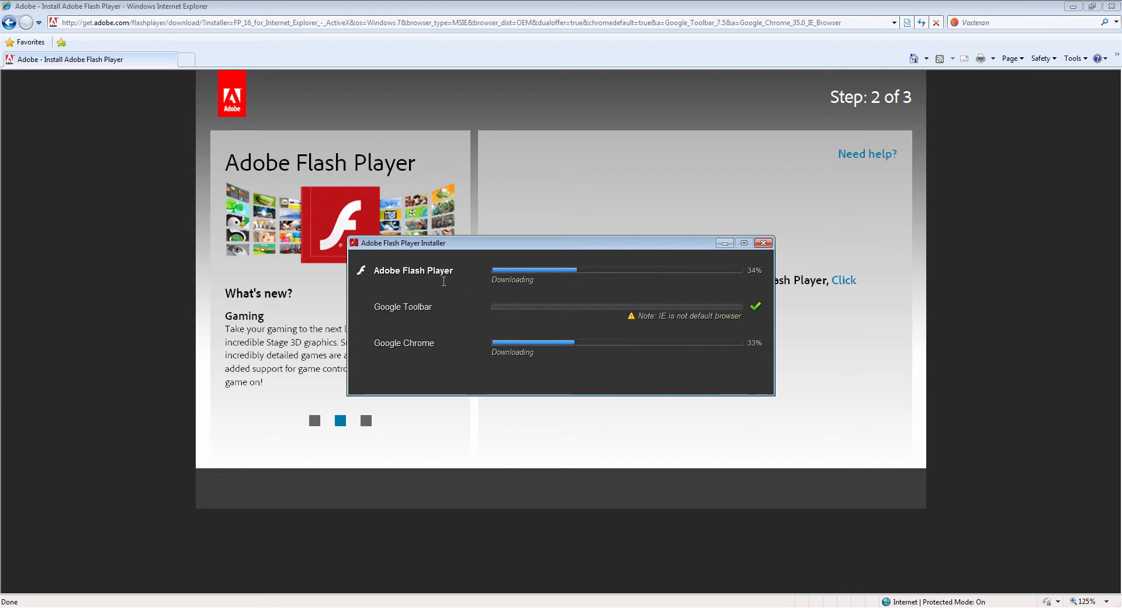
mouse_move(397, 346)
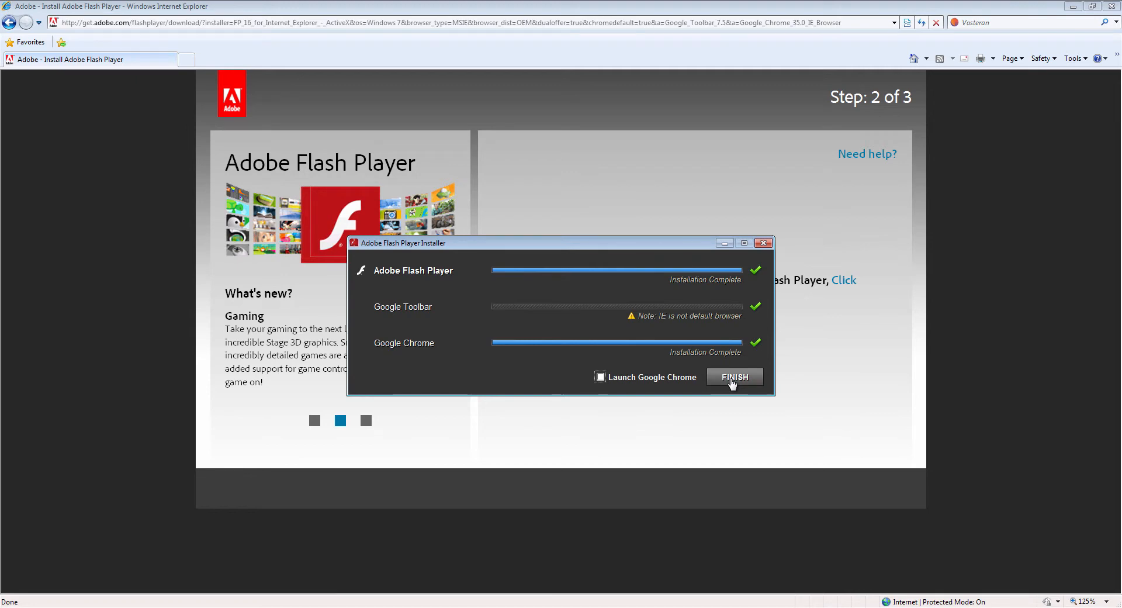
left_click(734, 376)
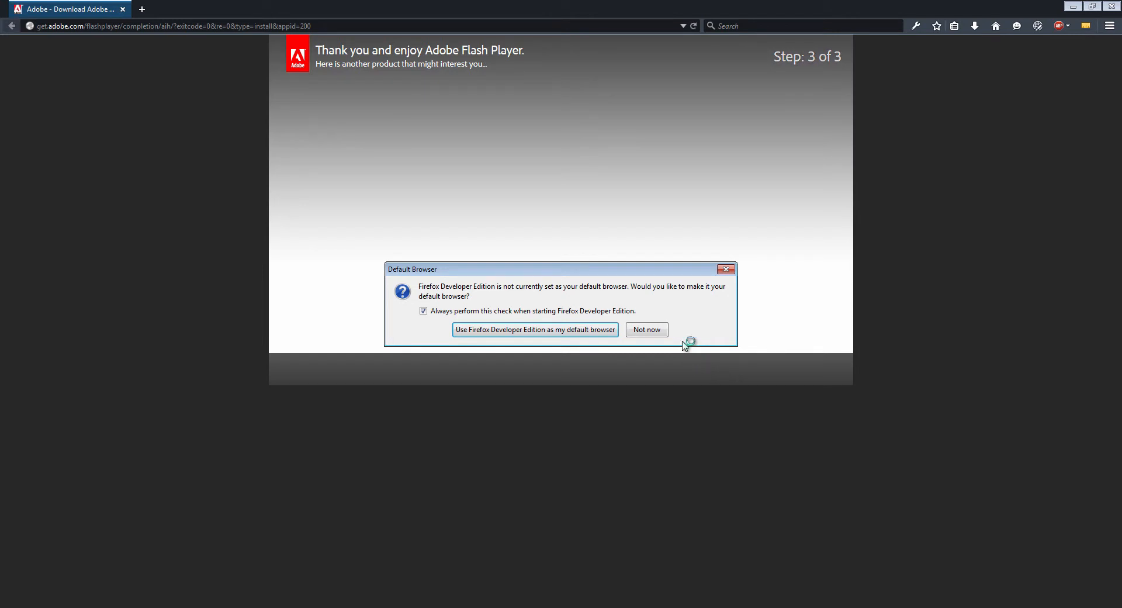
Step: Decline the default-browser prompt and go to the suggested youtube address
left_click(645, 330)
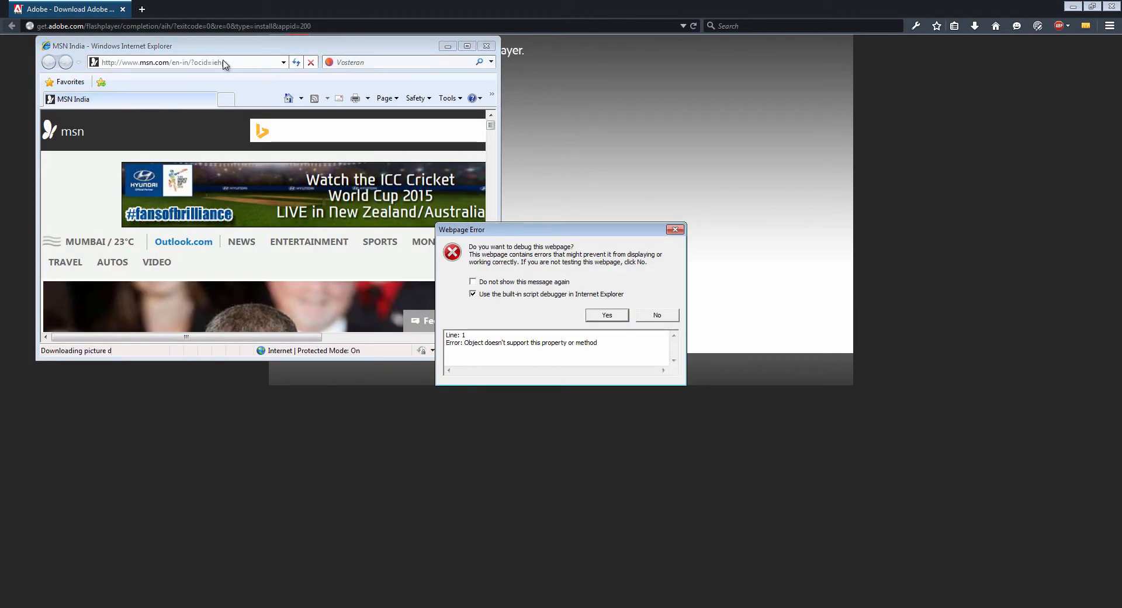
left_click(654, 314)
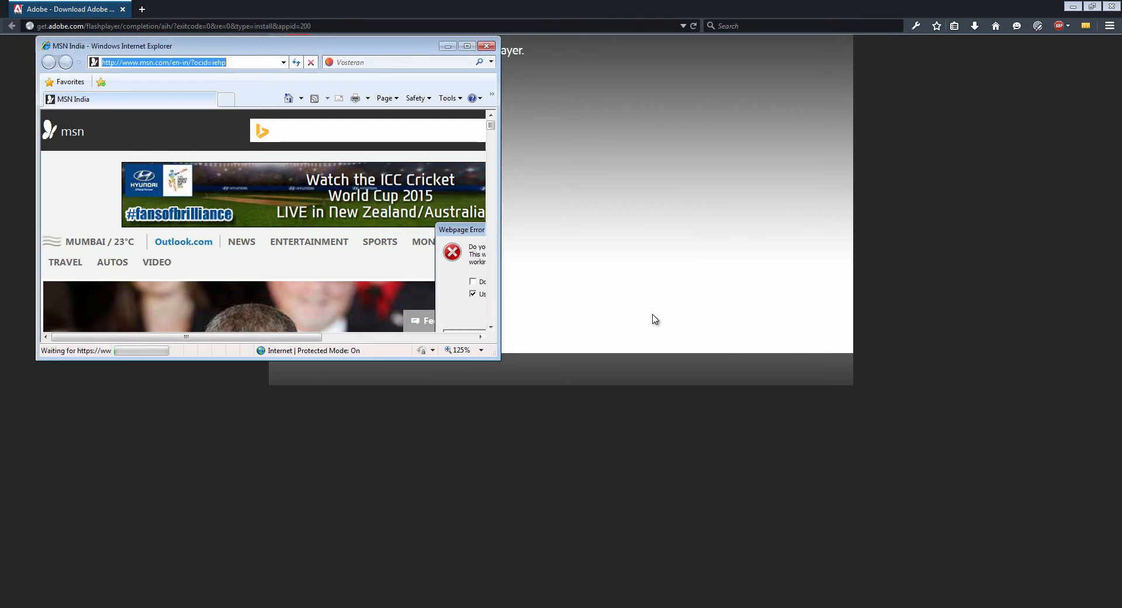
type("y")
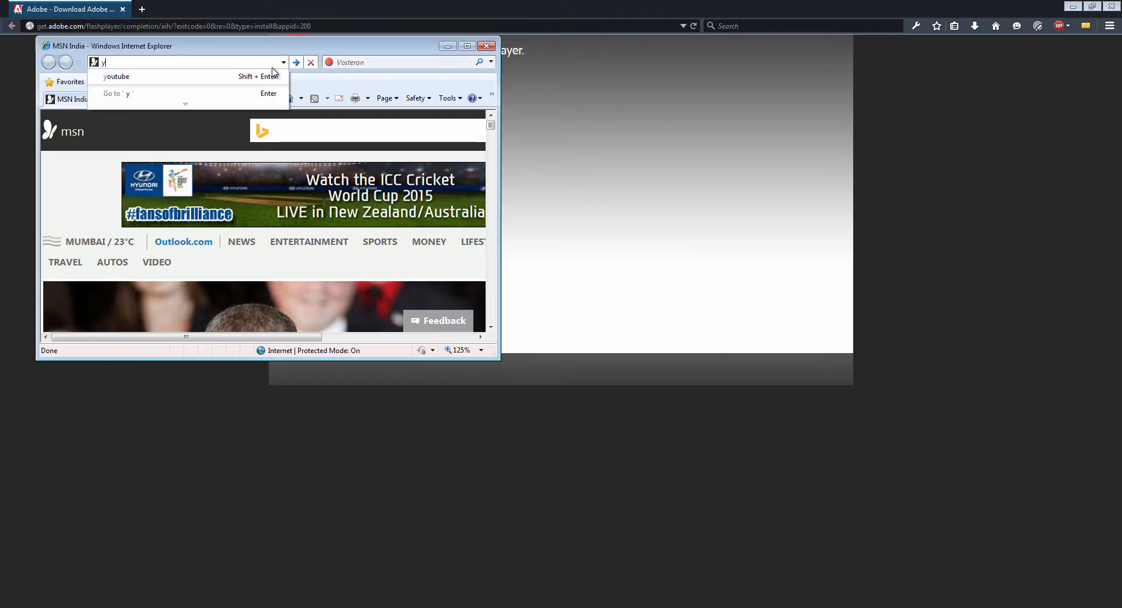
left_click(116, 77)
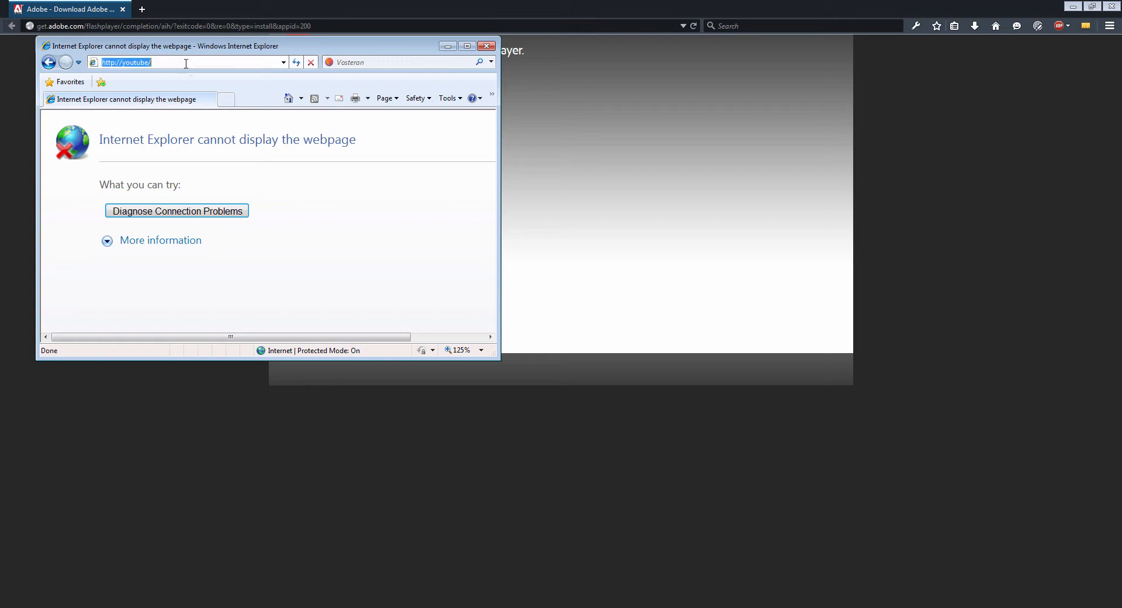
Step: Search 'youtube' from the address bar and maximize the browser on YouTube's home page
left_click(408, 62)
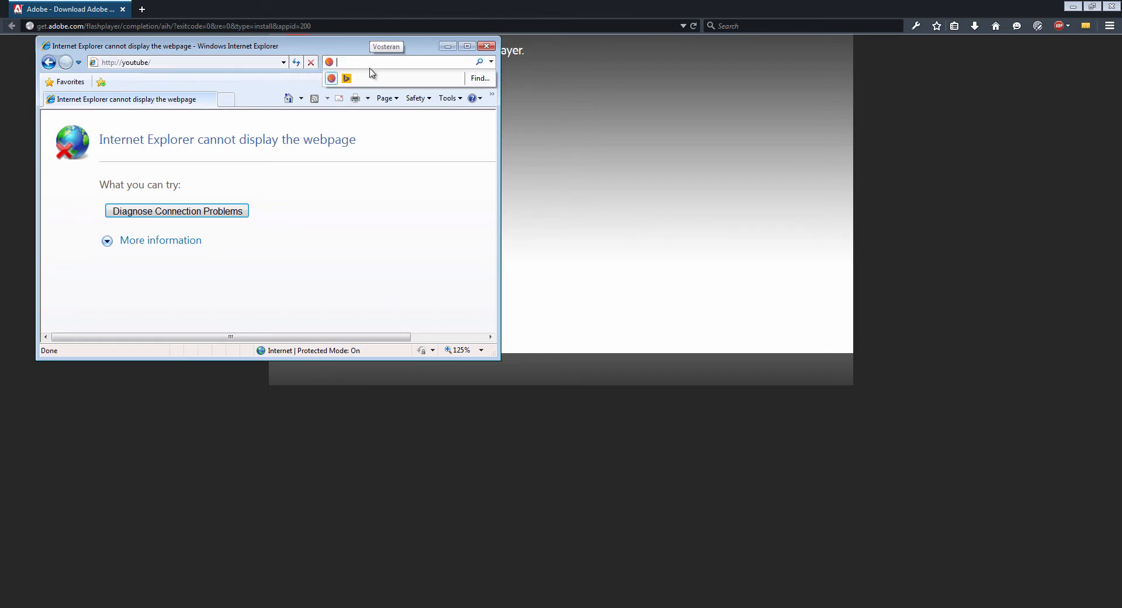
type("youtu")
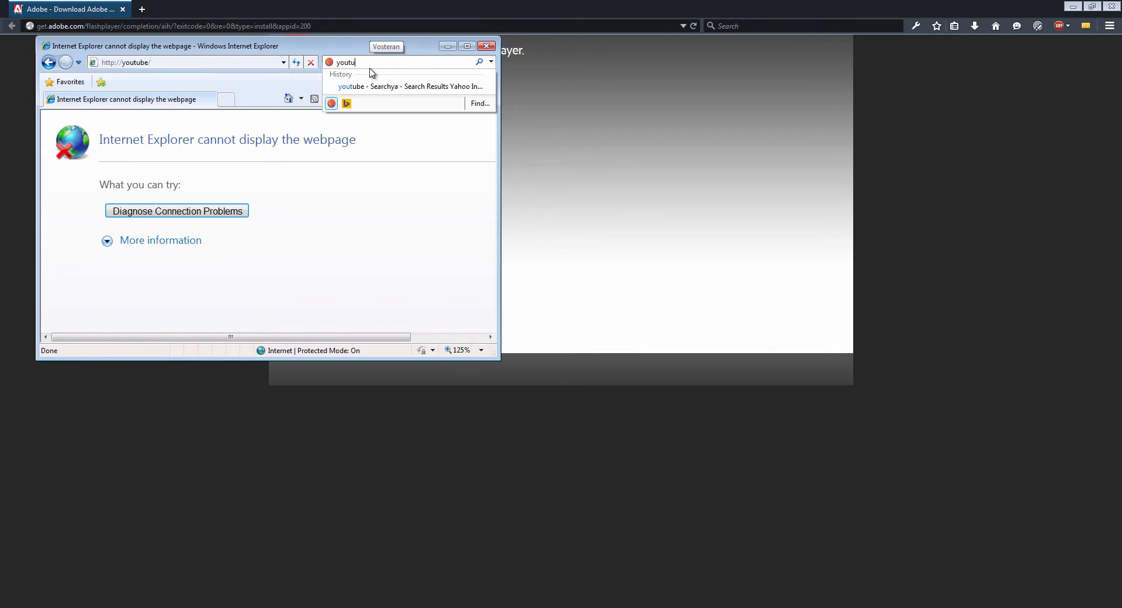
type("be")
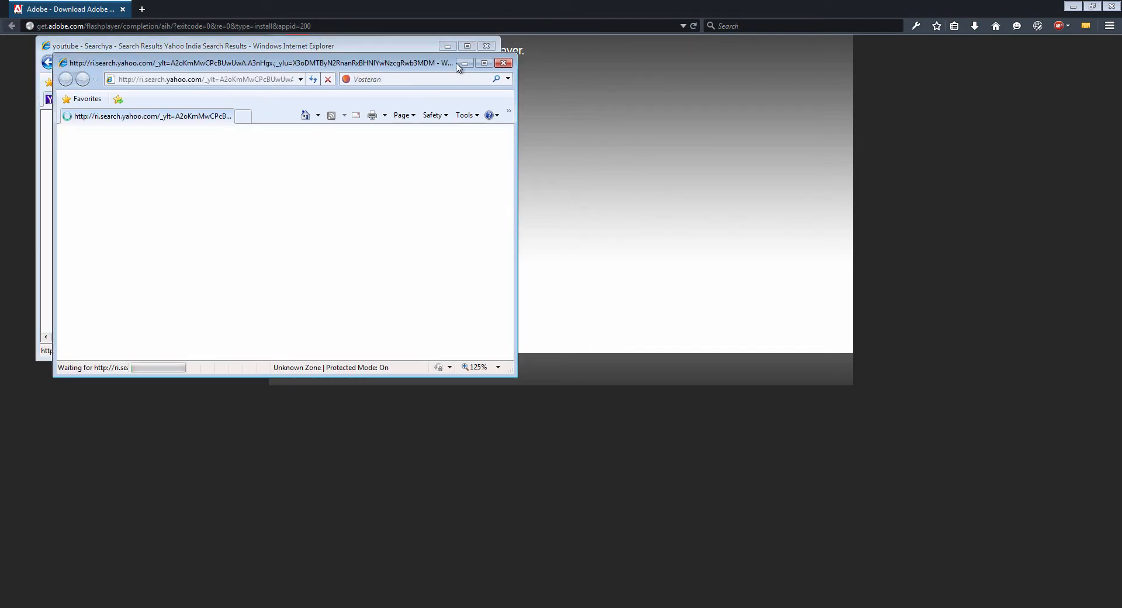
left_click(464, 63)
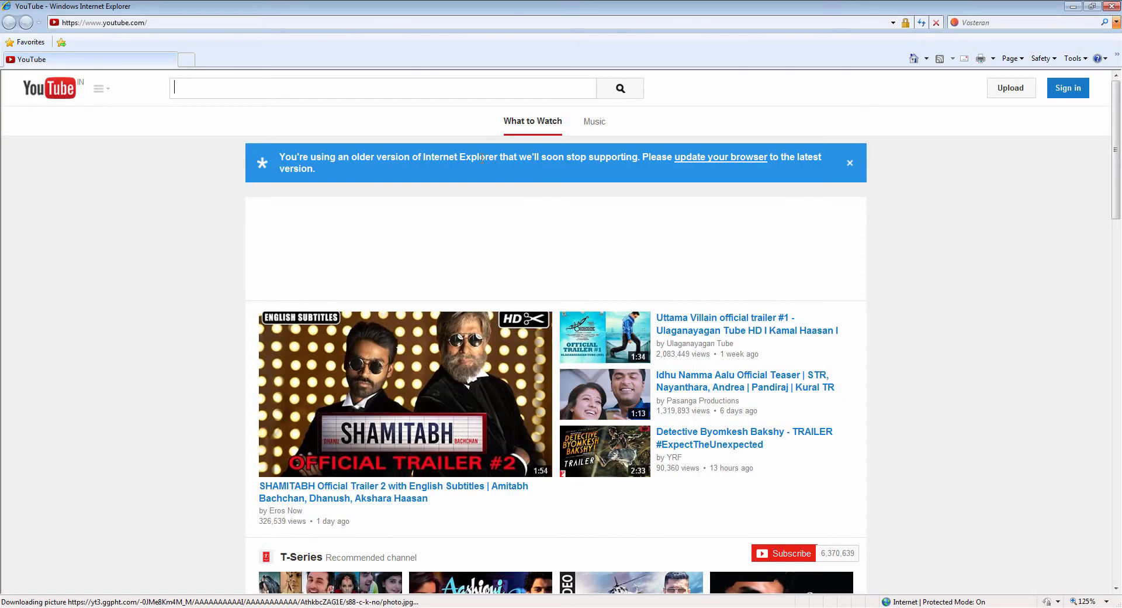
Step: Open the SHAMITABH Official Trailer 2 video from the YouTube home page
scroll("down", 3)
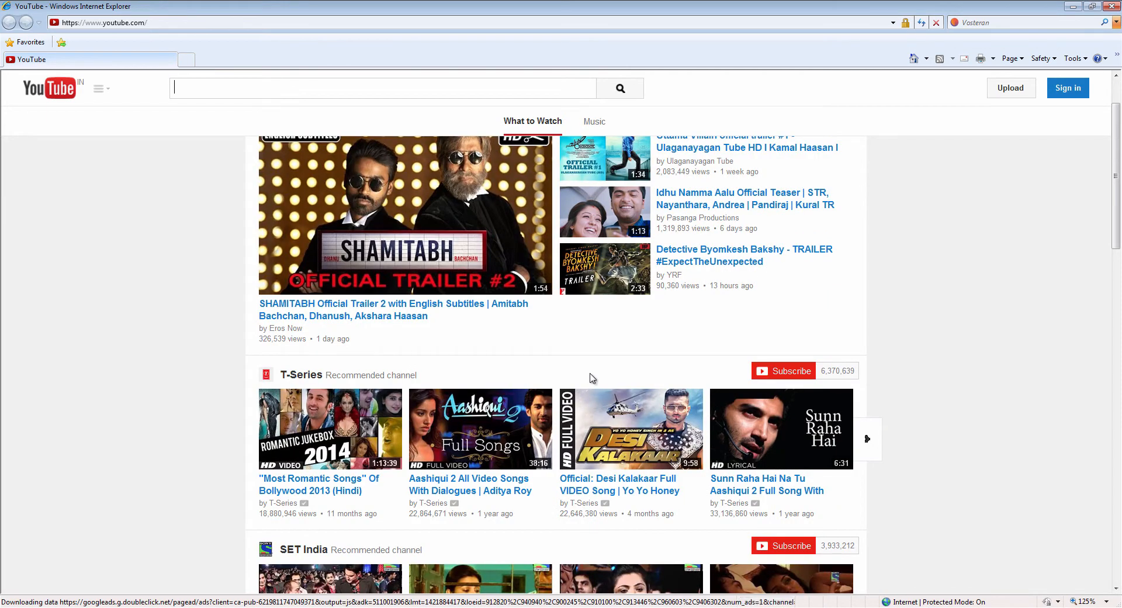
scroll("up", 3)
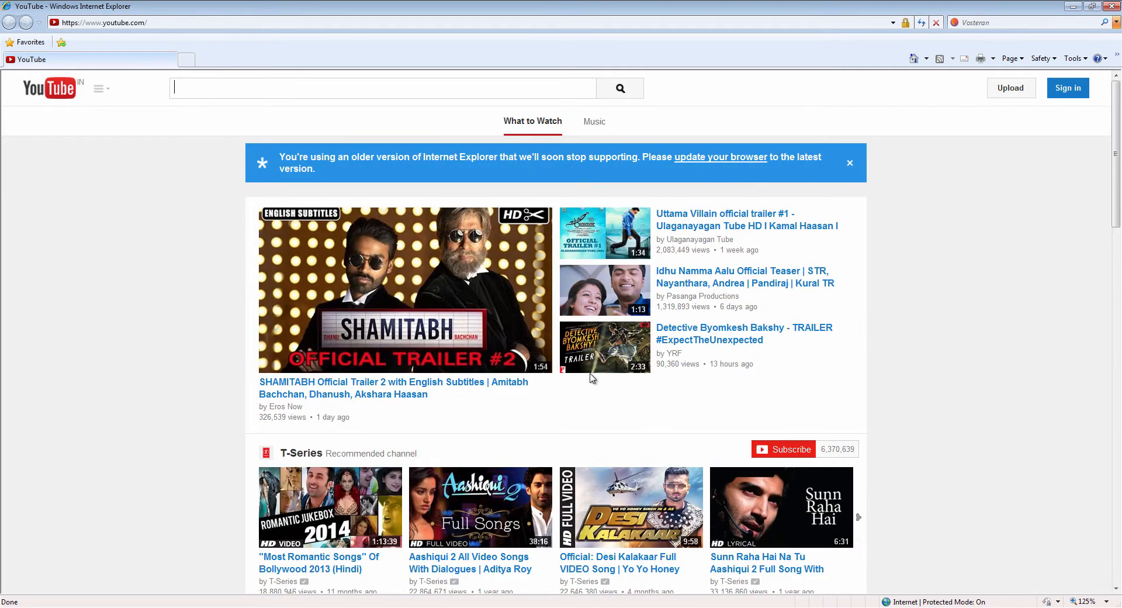
mouse_move(522, 300)
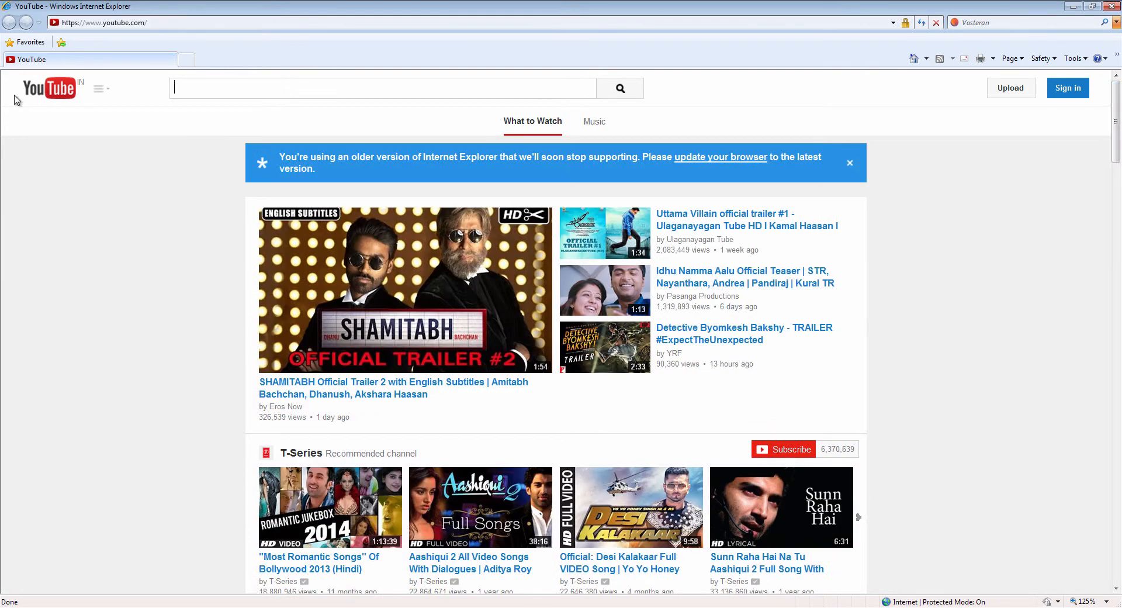
left_click(98, 88)
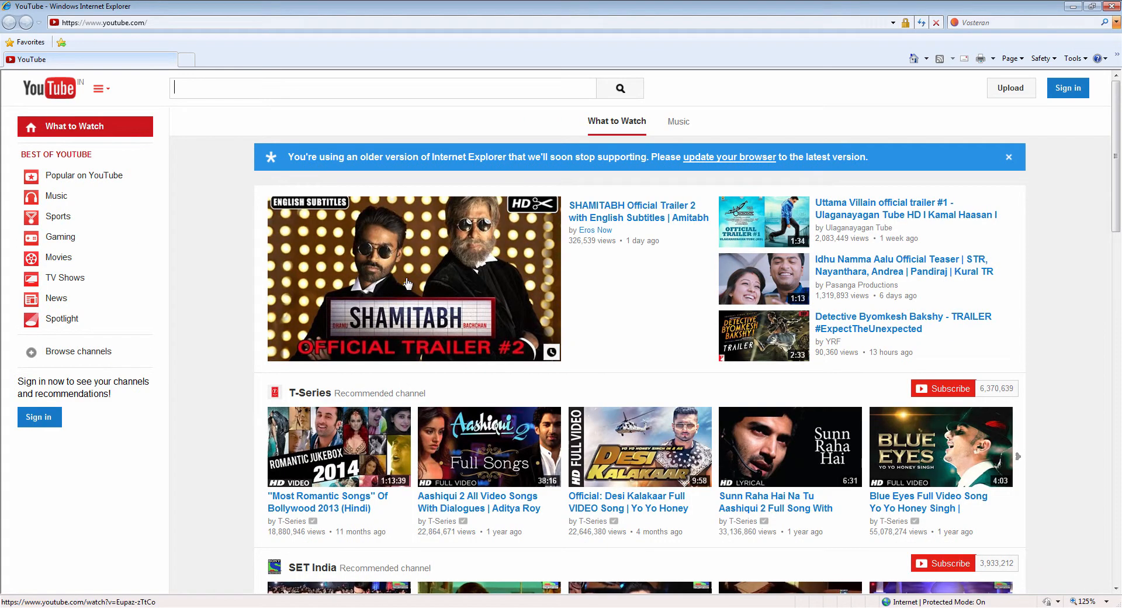
left_click(414, 278)
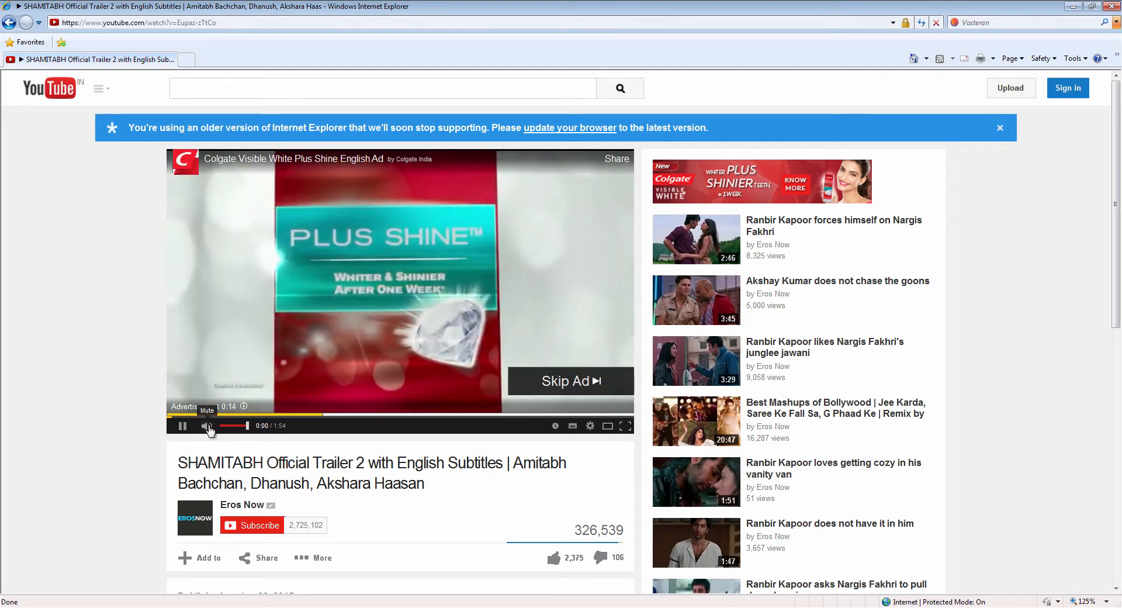
Step: Mute the pre-roll advertisement, then turn the sound back on
left_click(204, 426)
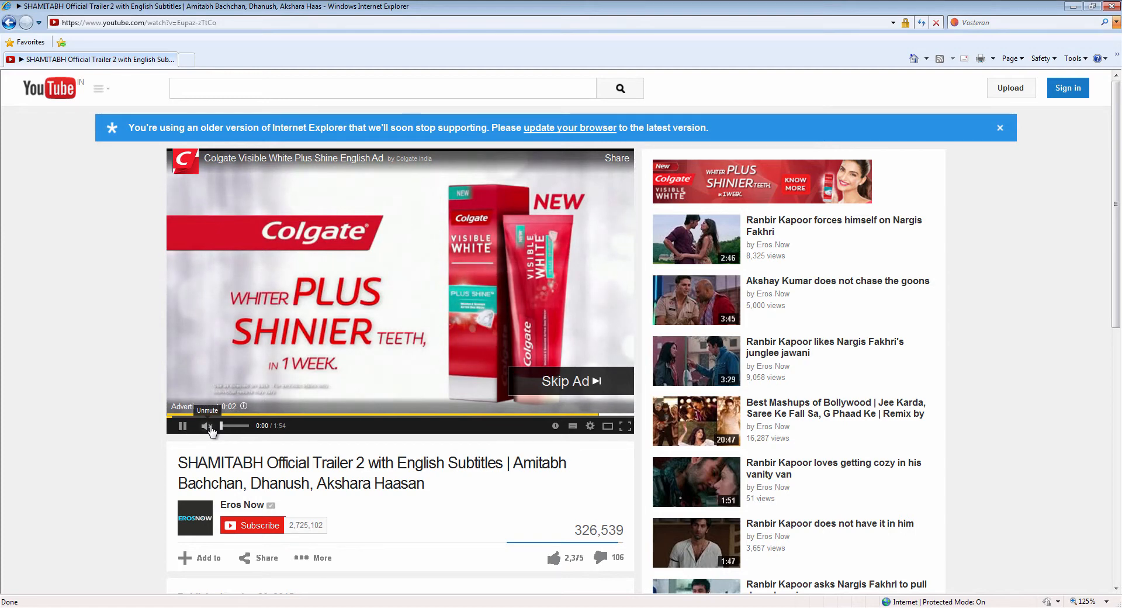
left_click(569, 380)
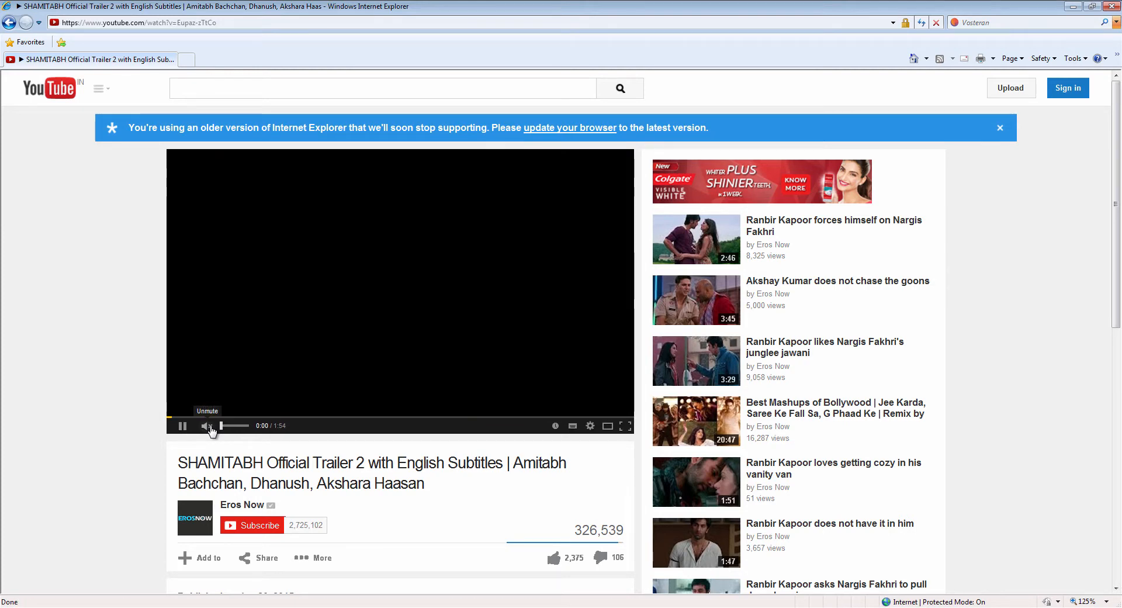